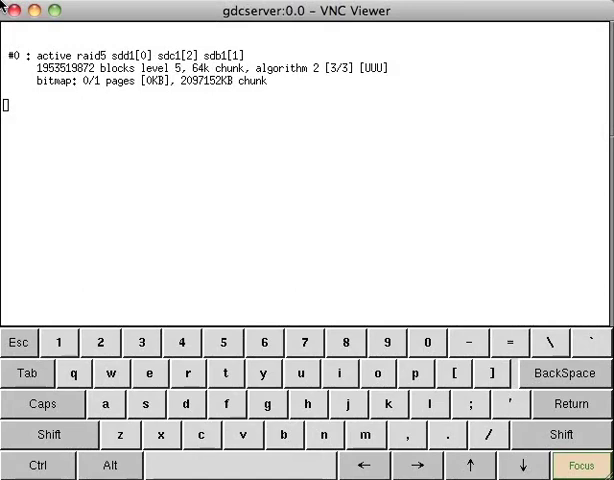
- Quit the RAID status monitor back to the Storage System Management menu
double_click(225, 55)
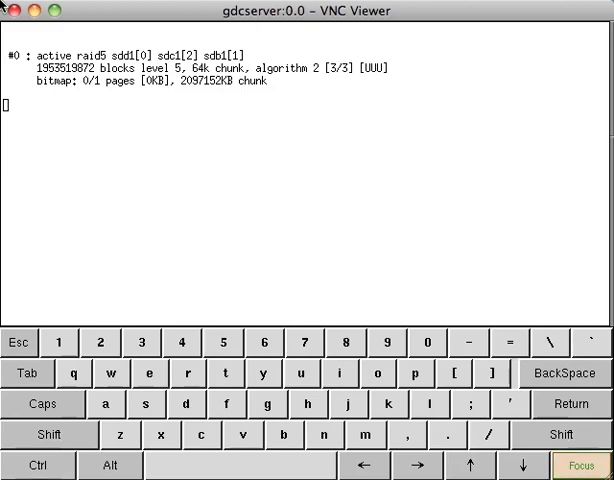
key("ctrl+c")
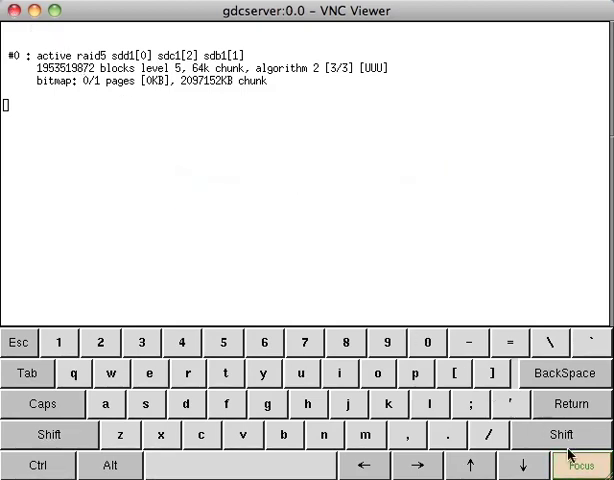
mouse_move(110, 207)
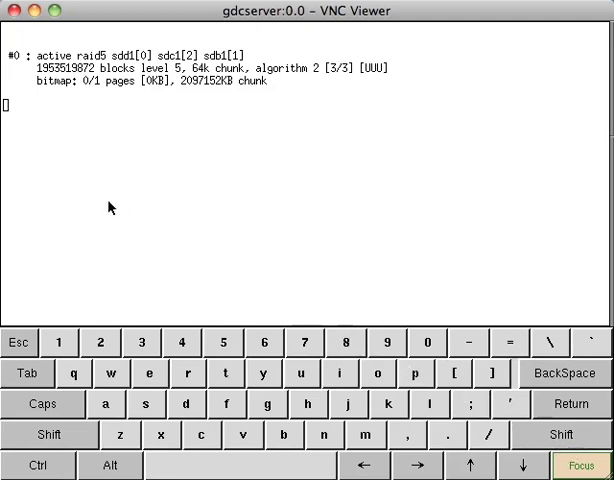
mouse_move(72, 455)
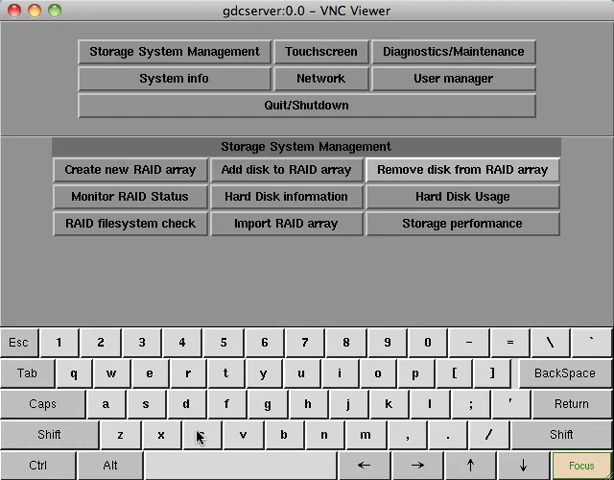
- Remove /dev/sdb1 from the RAID5 array and go back to the storage menu
left_click(462, 168)
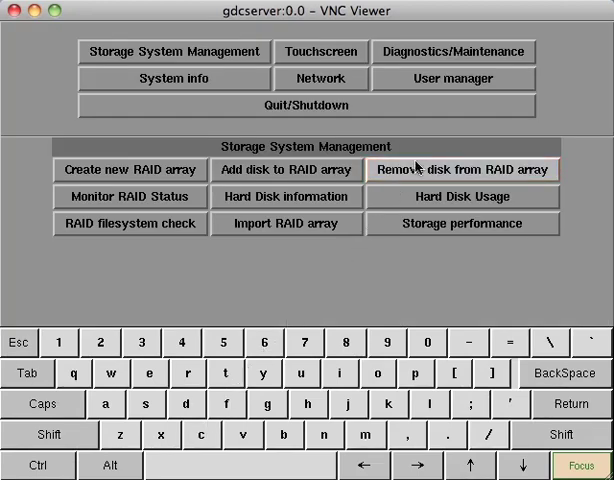
left_click(461, 169)
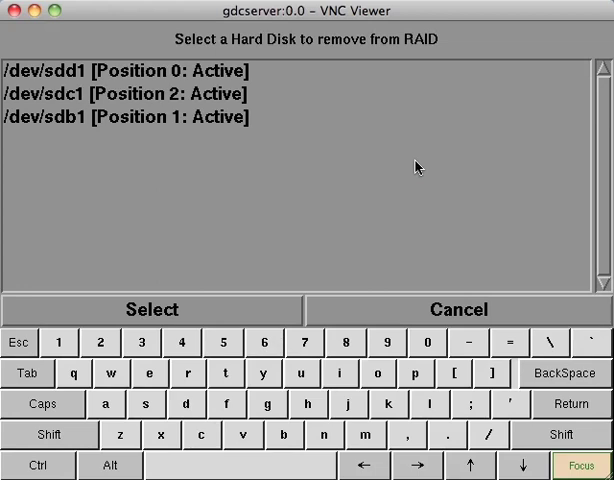
mouse_move(198, 117)
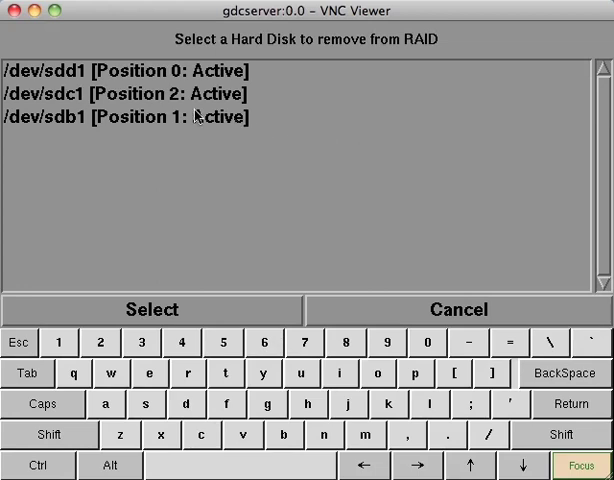
left_click(150, 117)
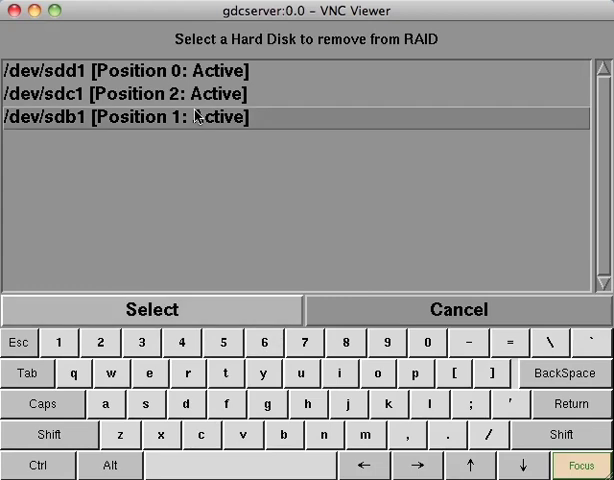
left_click(150, 309)
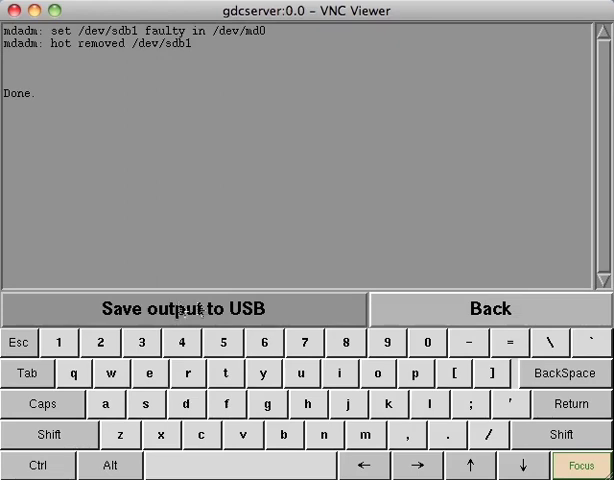
left_click(487, 308)
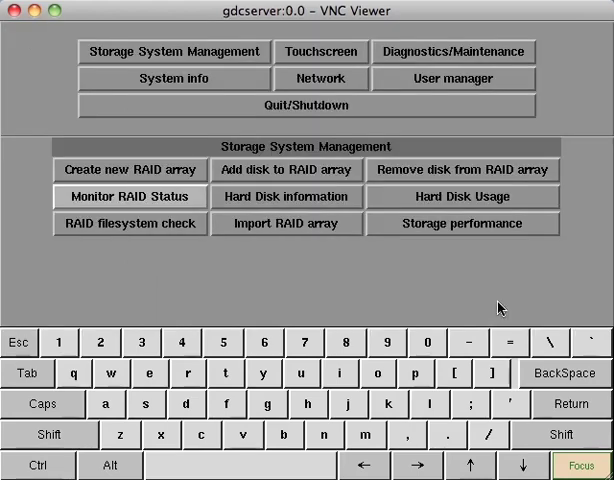
mouse_move(215, 224)
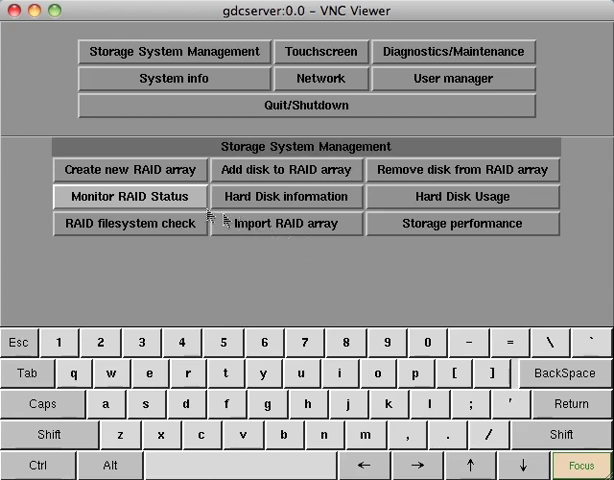
- Confirm the array shows [3/2] [U_U], then exit to the status overview
left_click(129, 196)
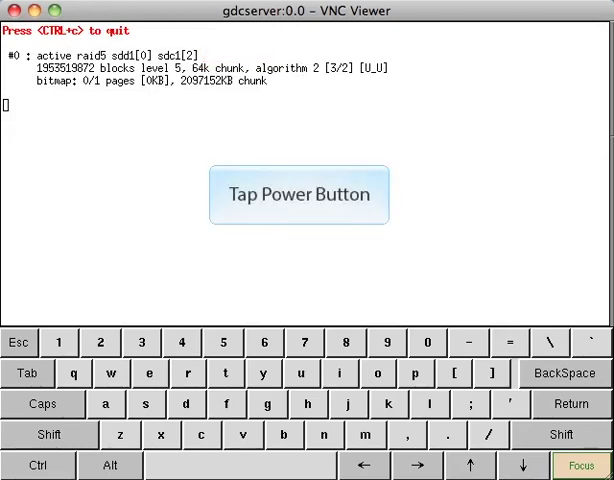
left_click(299, 193)
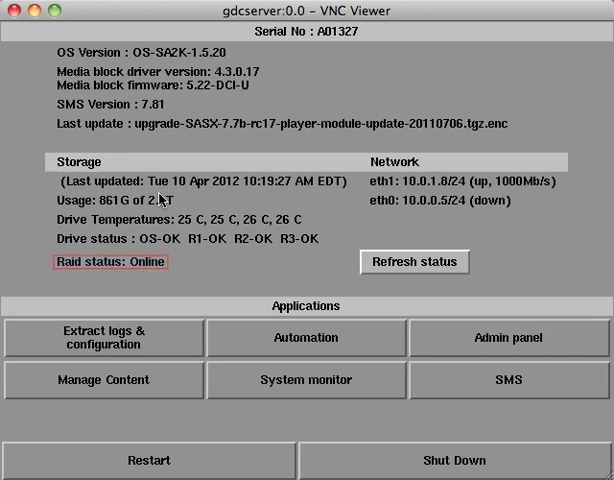
- Refresh the server status until Raid status shows DegradedArray
left_click(414, 262)
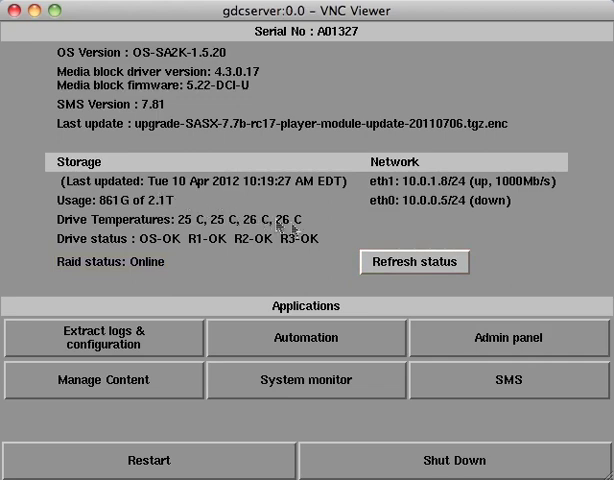
left_click(413, 262)
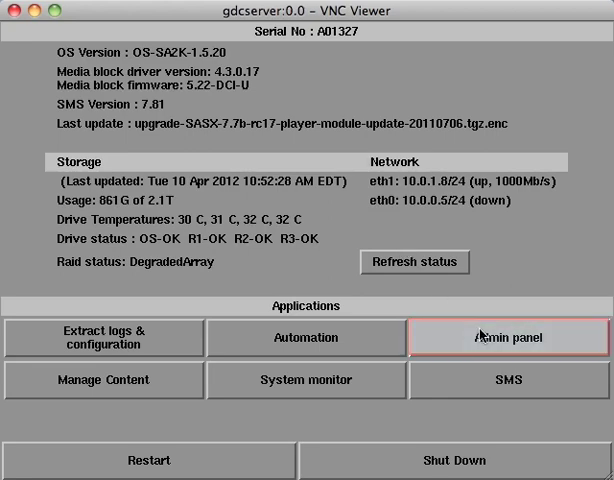
- Log into the admin panel and open Storage System Management
left_click(509, 337)
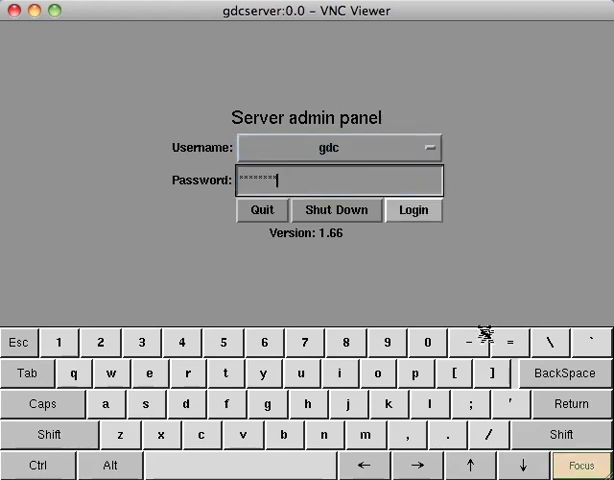
left_click(414, 210)
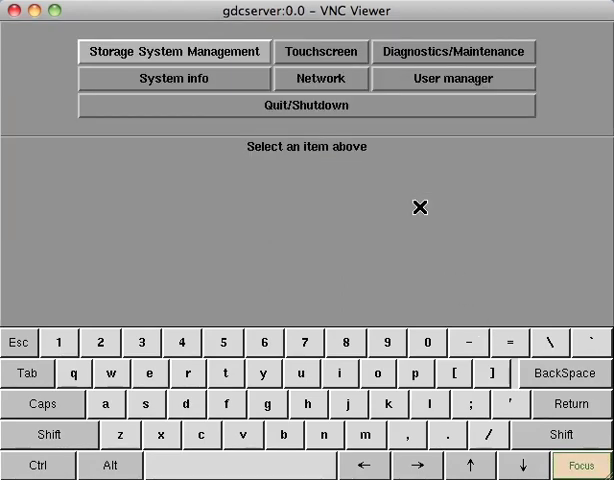
left_click(174, 51)
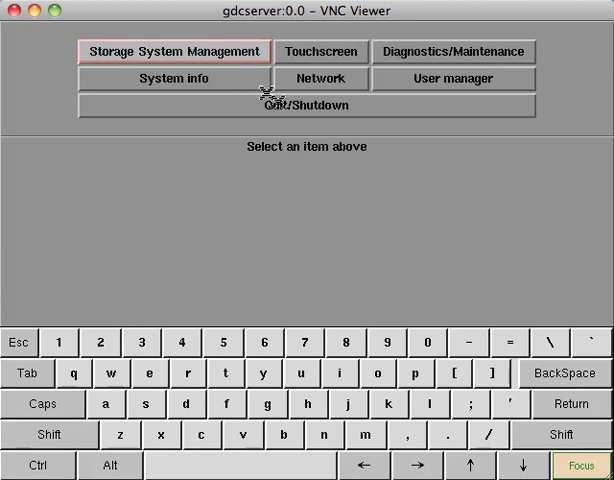
left_click(172, 51)
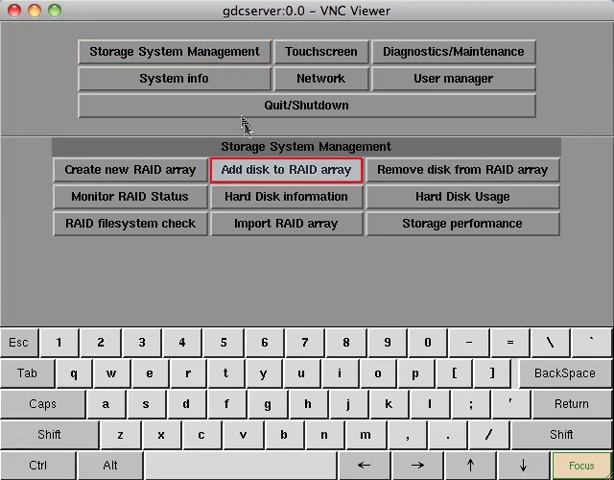
- Add /dev/sdb back to the RAID array and return once Done appears
left_click(287, 169)
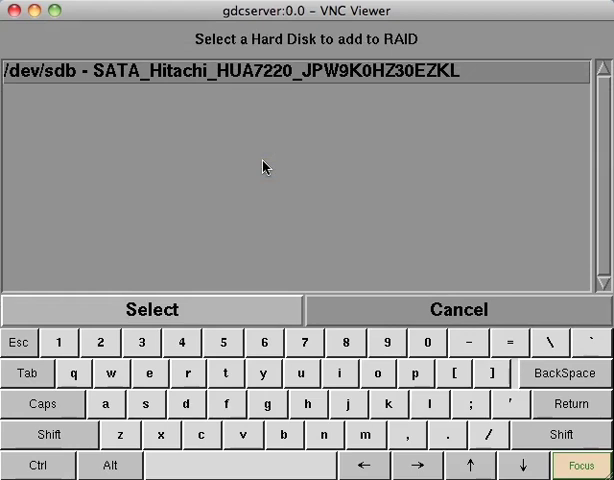
mouse_move(250, 189)
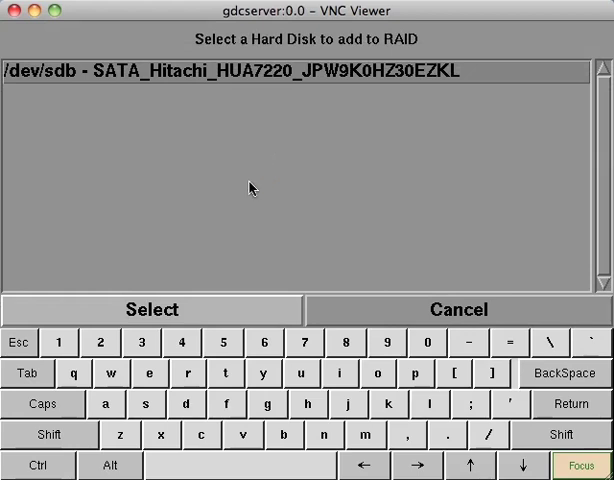
left_click(151, 309)
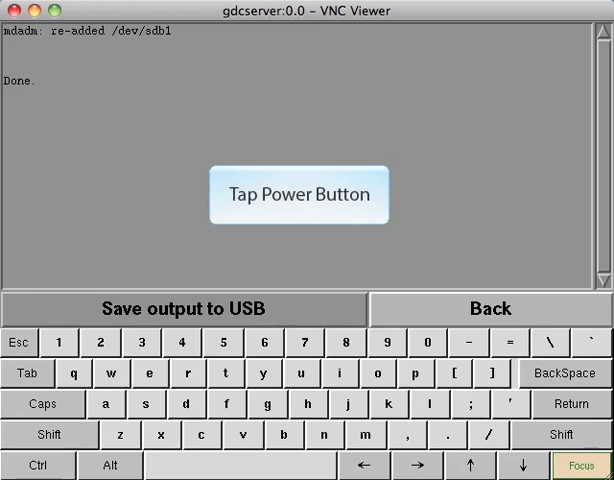
left_click(298, 193)
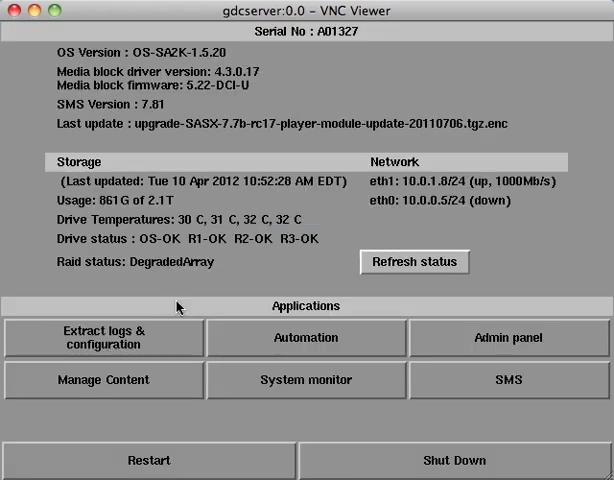